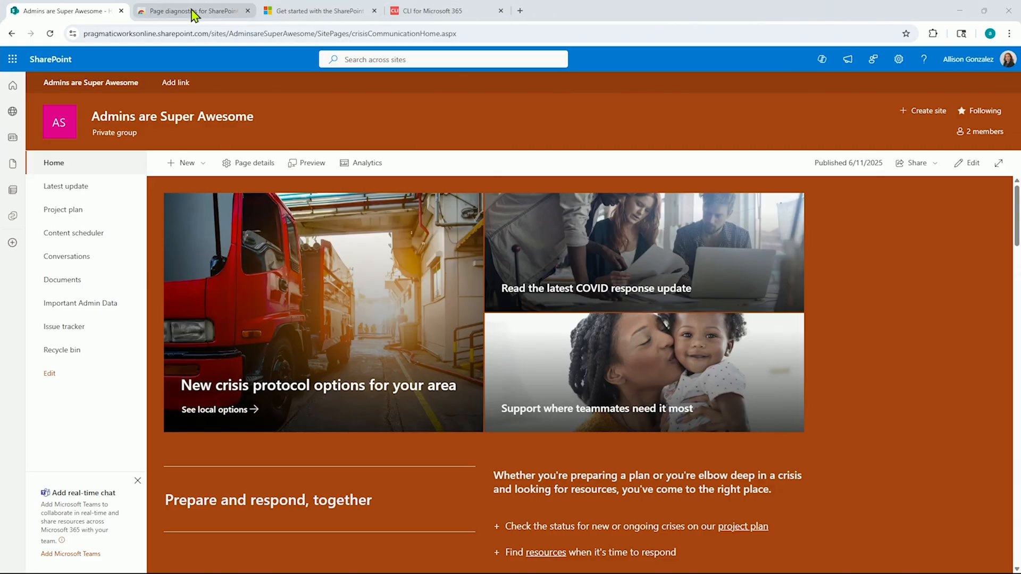
Step: Review the Page diagnostics for SharePoint store listing, offered by Microsoft Corporation and already added
{"action": "left_click", "coordinate": [193, 11]}
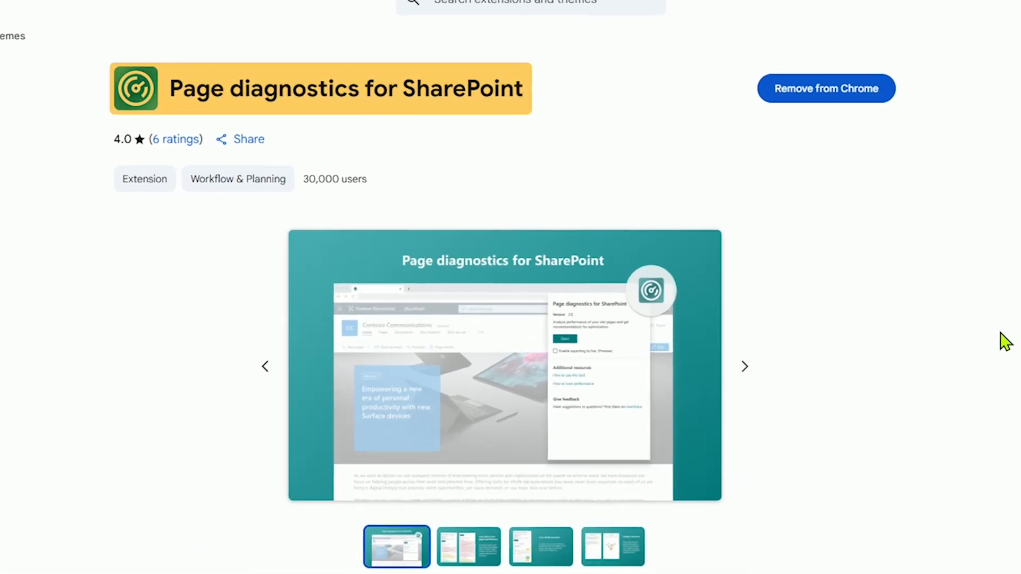
{"action": "scroll", "scroll_direction": "up", "scroll_amount": 3}
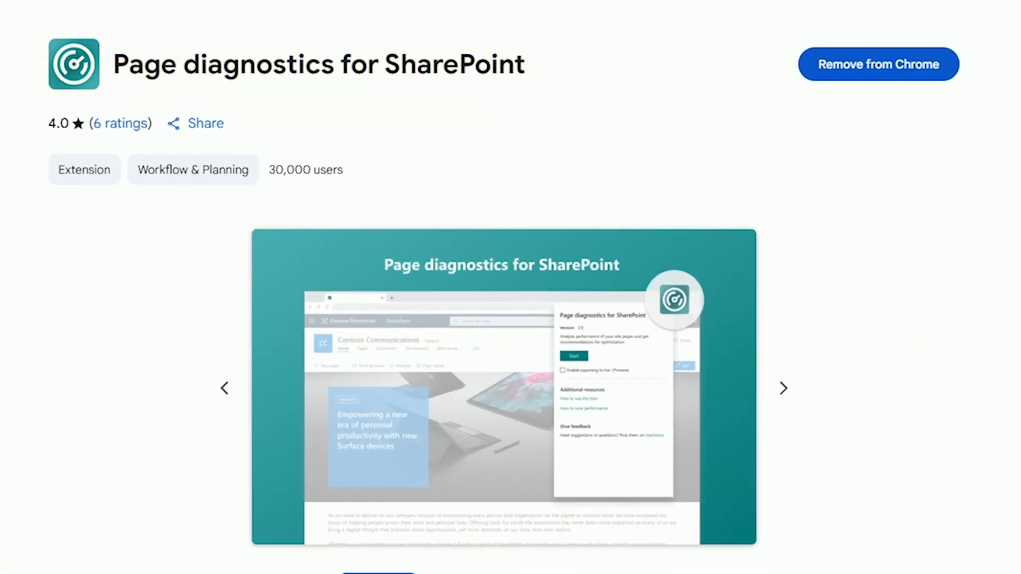
{"action": "scroll", "scroll_direction": "down", "scroll_amount": 3}
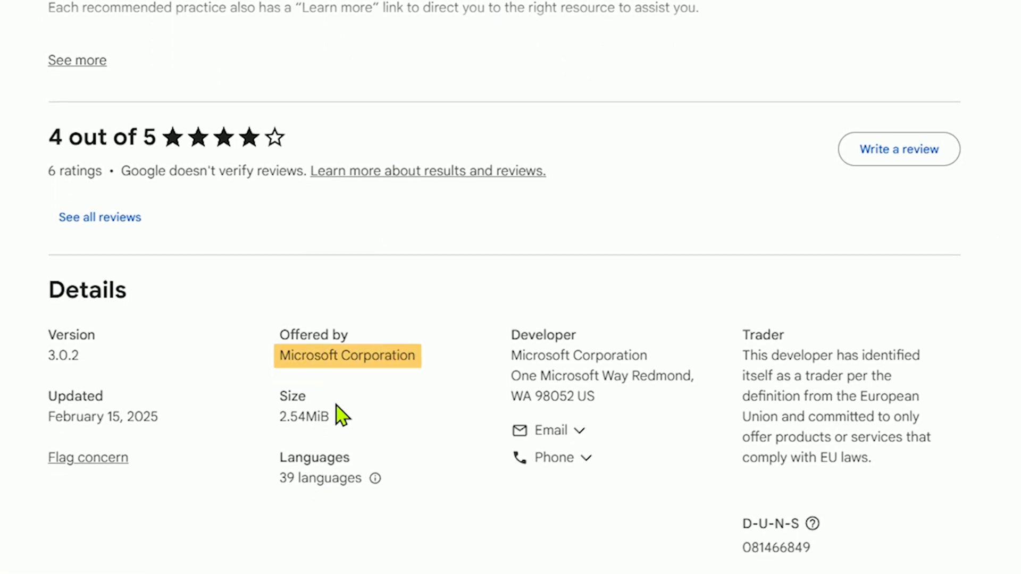
{"action": "scroll", "scroll_direction": "up", "scroll_amount": 3}
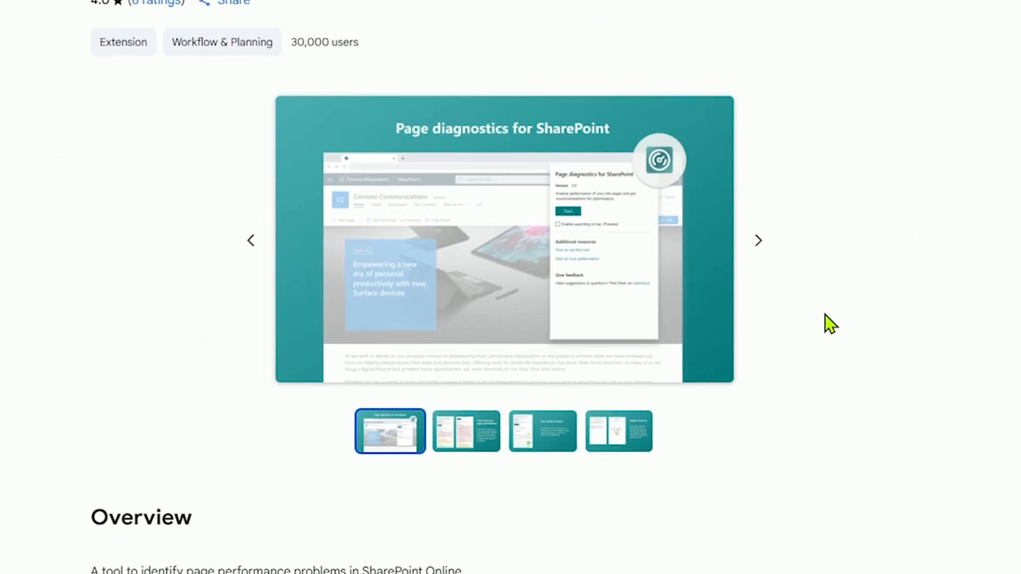
{"action": "scroll", "scroll_direction": "up", "scroll_amount": 3}
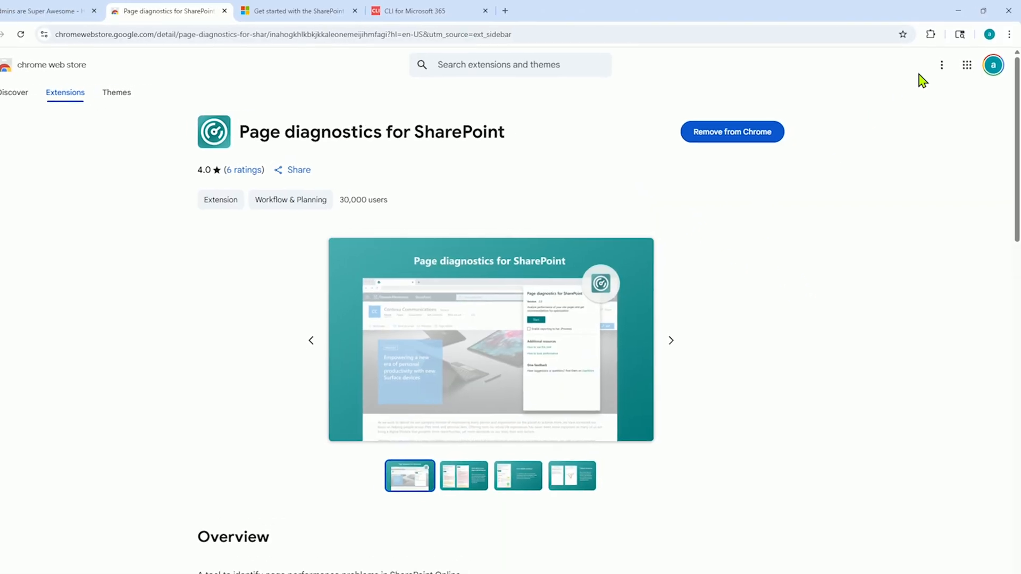
Step: Return to the Admins are Super Awesome home page and launch the Page diagnostics extension panel
{"action": "left_click", "coordinate": [904, 42]}
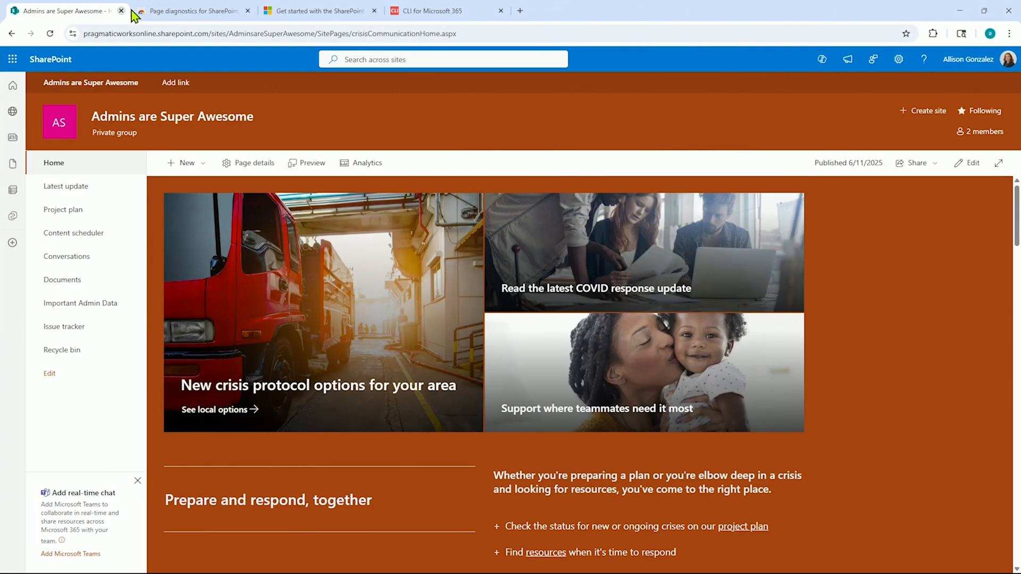
{"action": "mouse_move", "coordinate": [835, 265]}
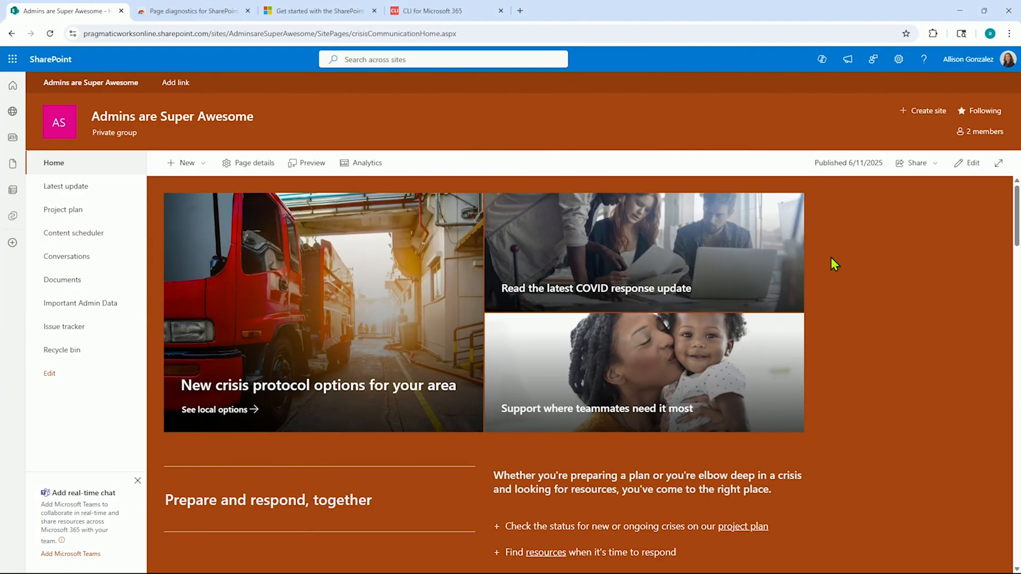
{"action": "left_click", "coordinate": [933, 33]}
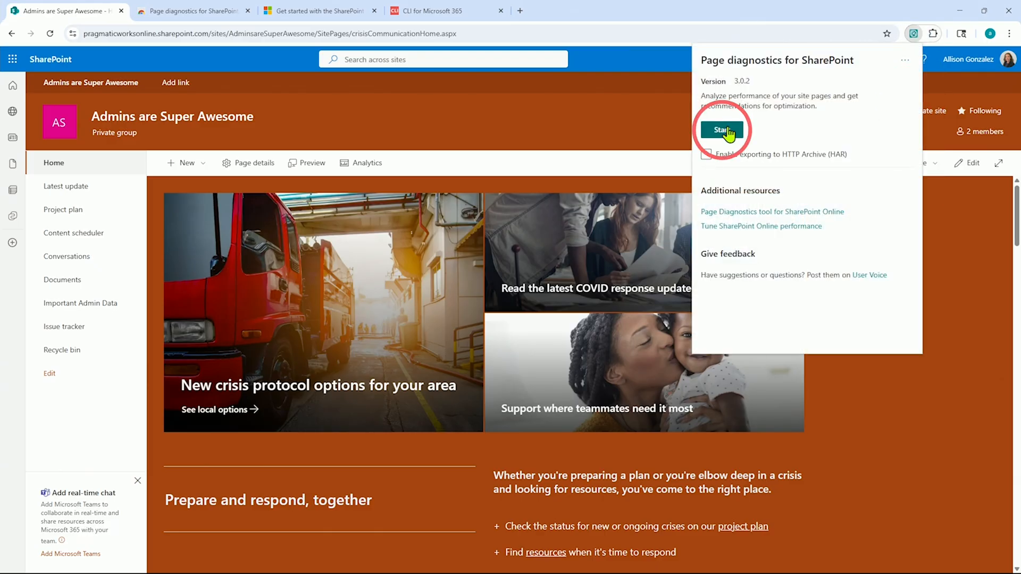
Step: Start the diagnostic tests; results flag Public CDN not enabled and web parts using iFrames
{"action": "left_click", "coordinate": [721, 129]}
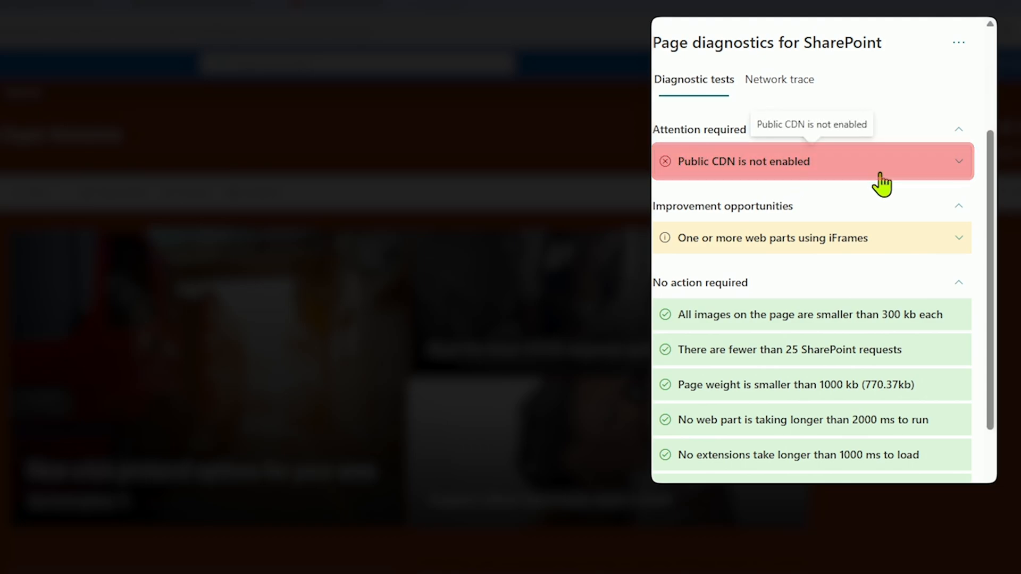
{"action": "mouse_move", "coordinate": [778, 237]}
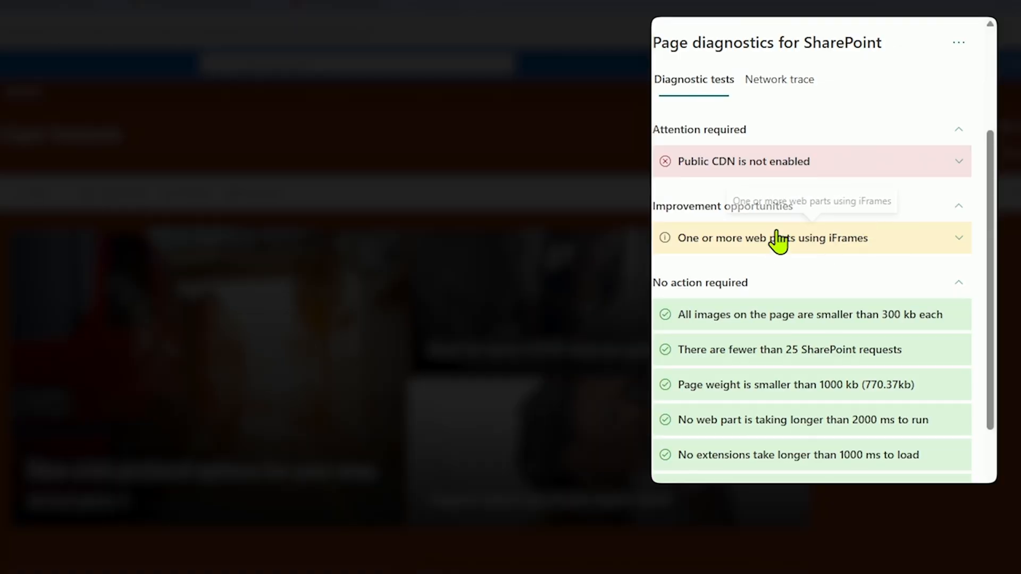
{"action": "mouse_move", "coordinate": [933, 246]}
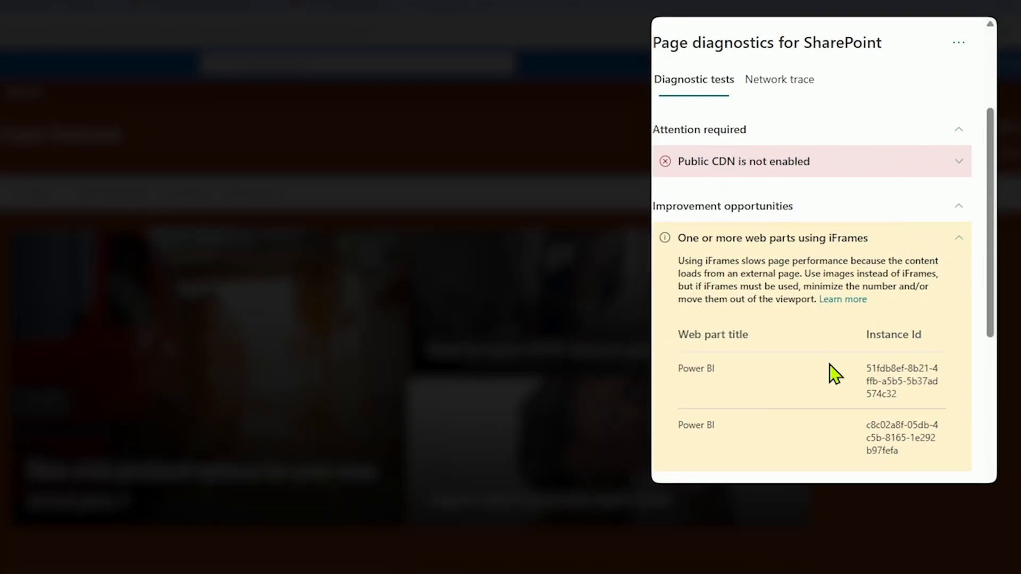
{"action": "scroll", "scroll_direction": "down", "scroll_amount": 3}
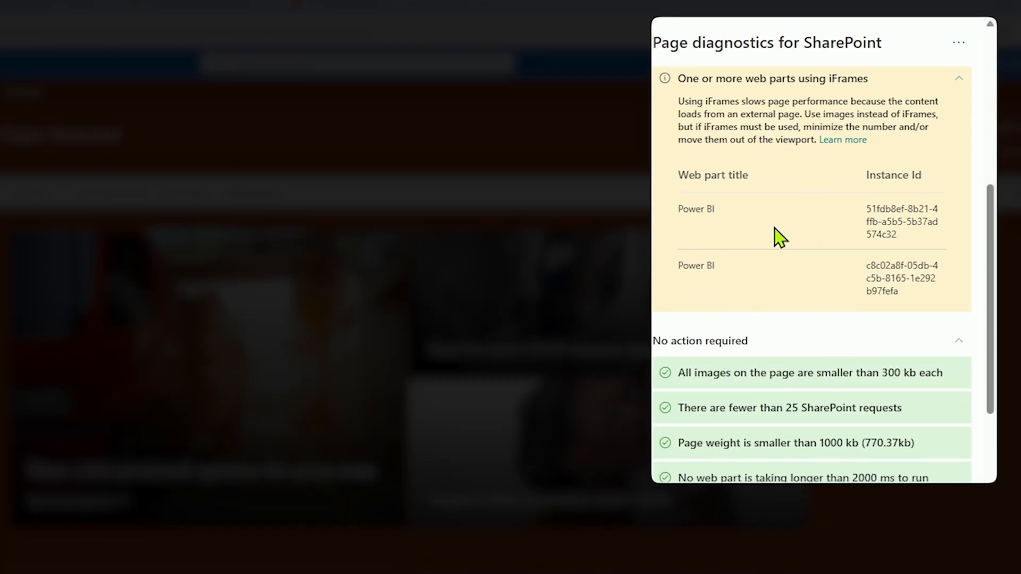
{"action": "mouse_move", "coordinate": [797, 226]}
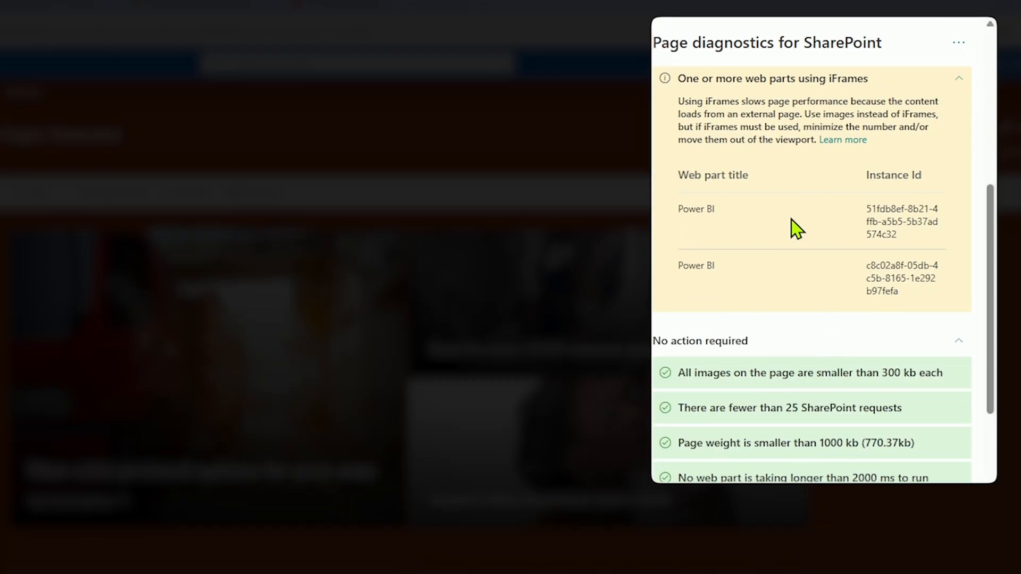
{"action": "mouse_move", "coordinate": [695, 214]}
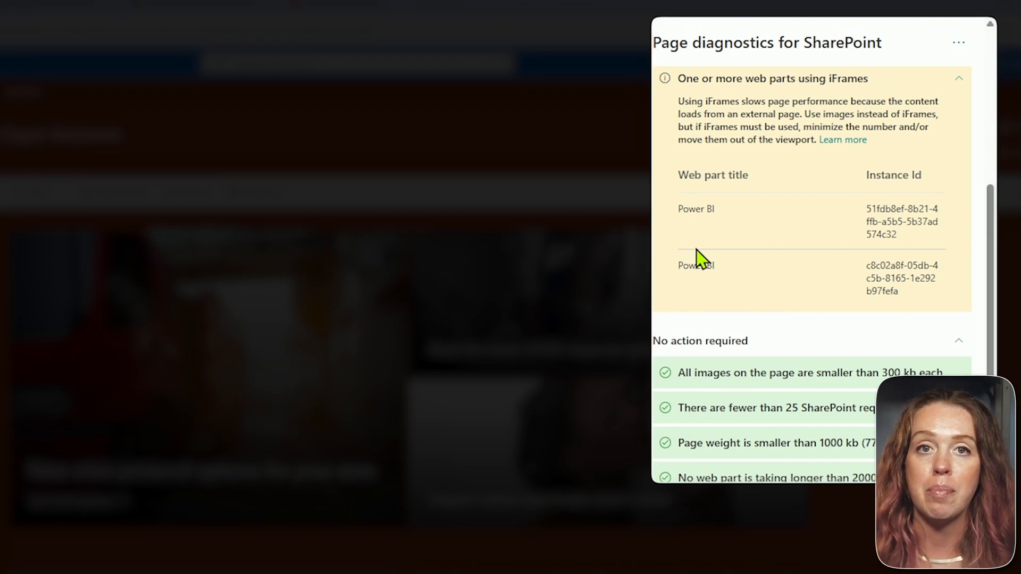
{"action": "scroll", "scroll_direction": "down", "scroll_amount": 3}
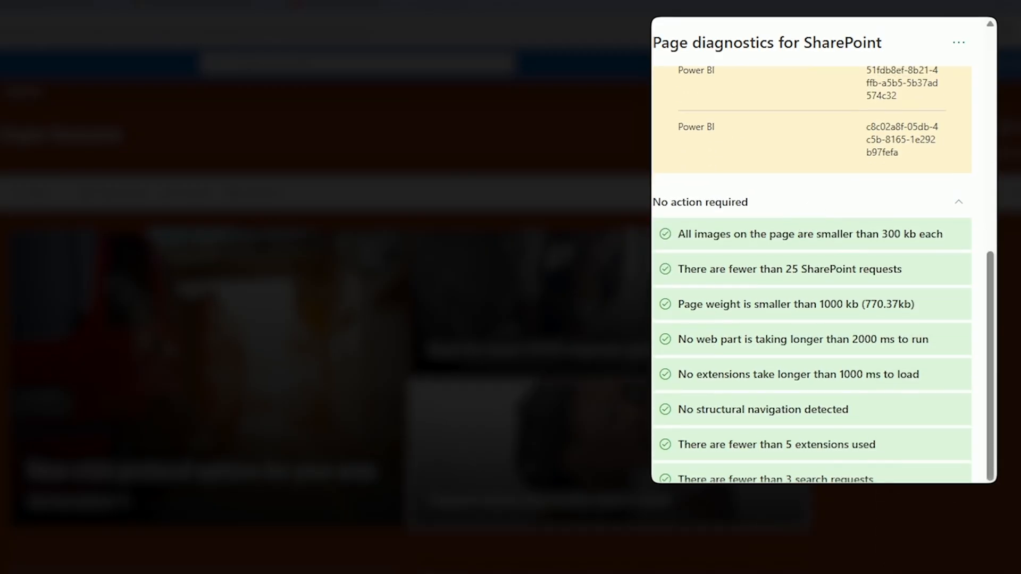
{"action": "mouse_move", "coordinate": [878, 233]}
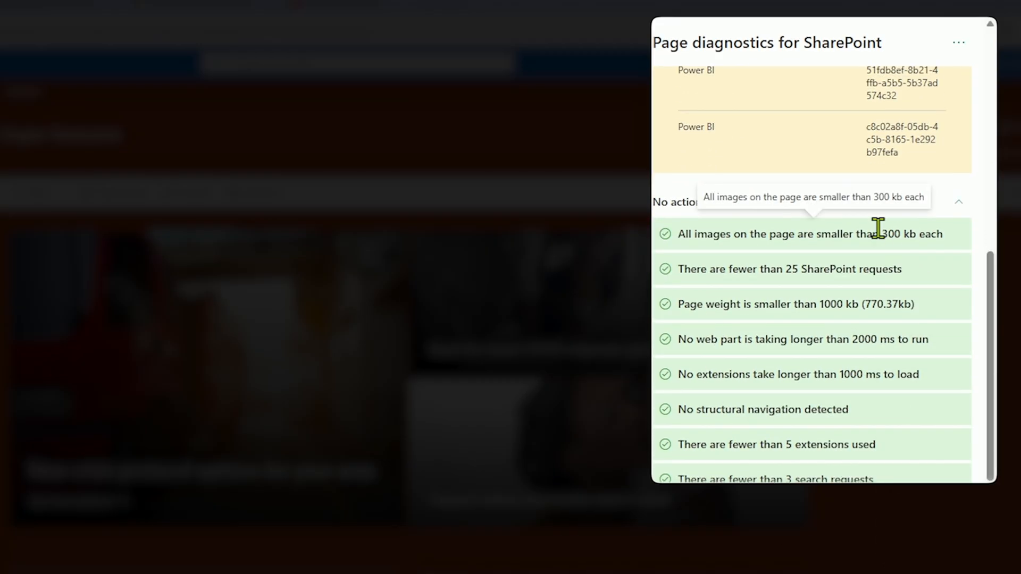
{"action": "mouse_move", "coordinate": [963, 270]}
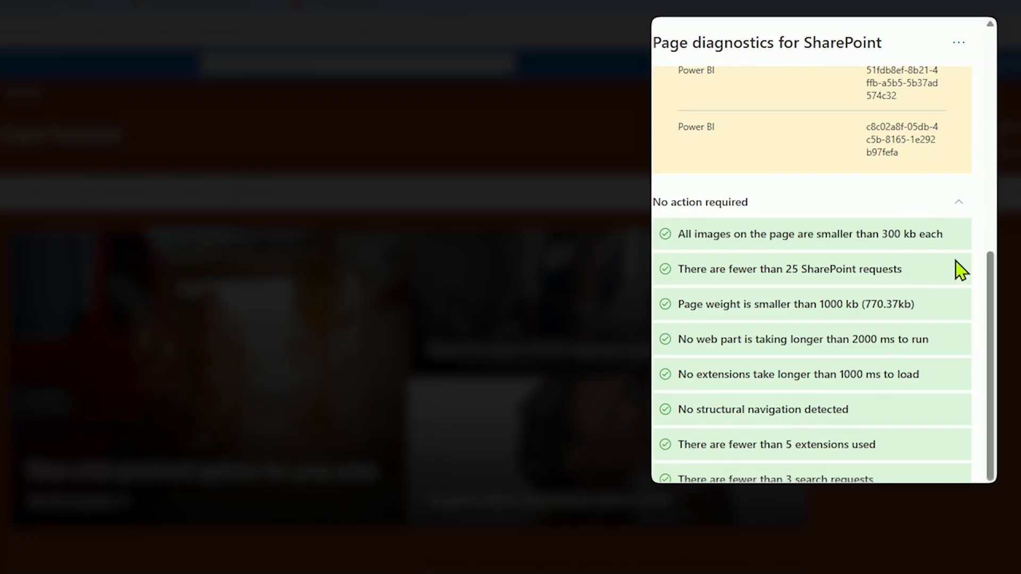
{"action": "mouse_move", "coordinate": [944, 341]}
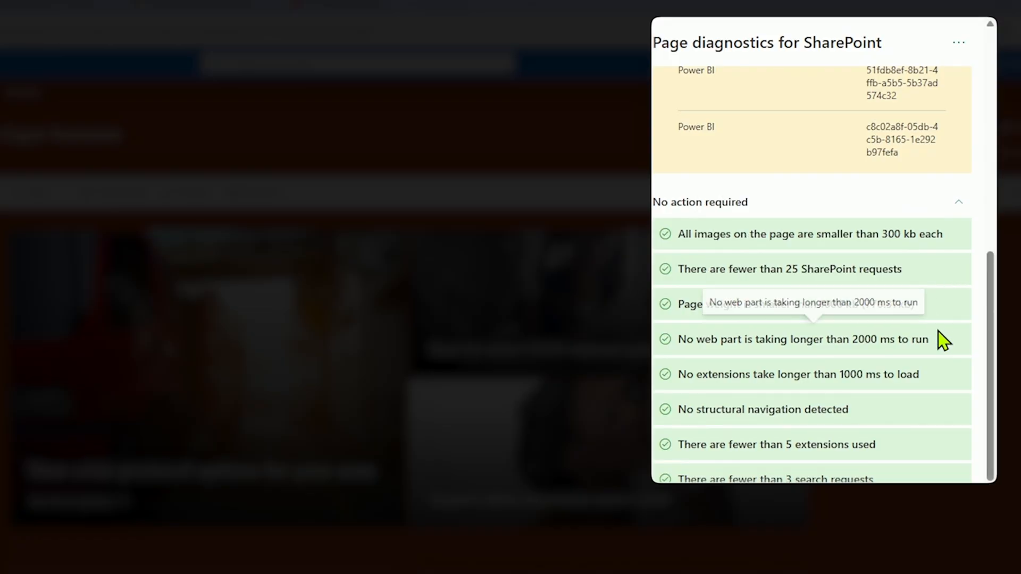
{"action": "mouse_move", "coordinate": [921, 184]}
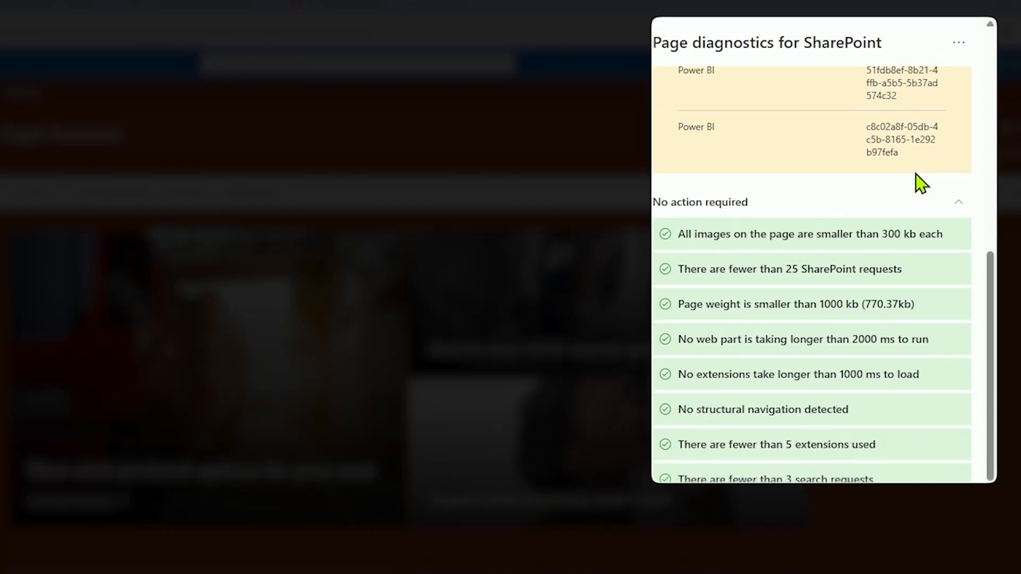
{"action": "mouse_move", "coordinate": [941, 349]}
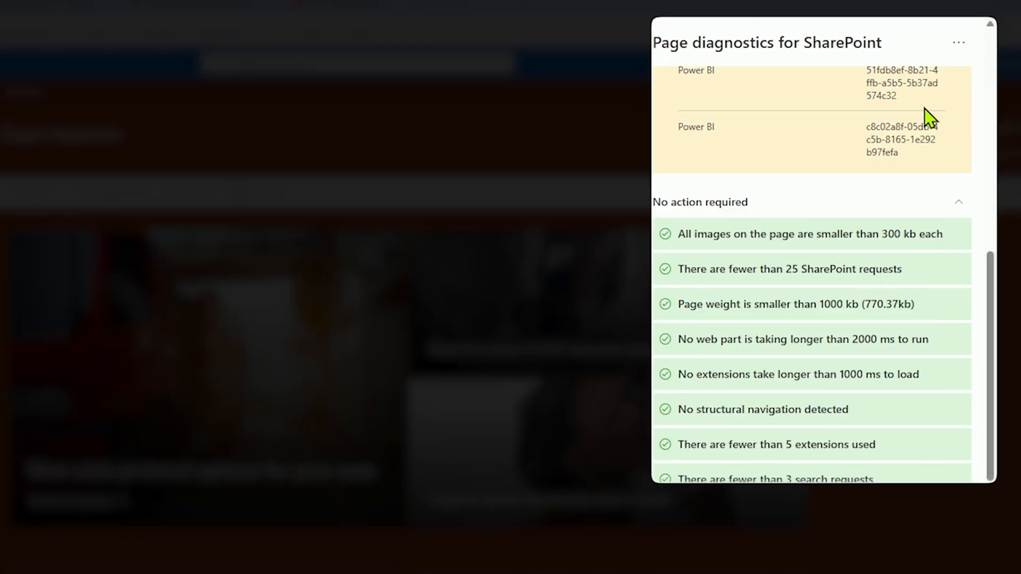
{"action": "mouse_move", "coordinate": [926, 116]}
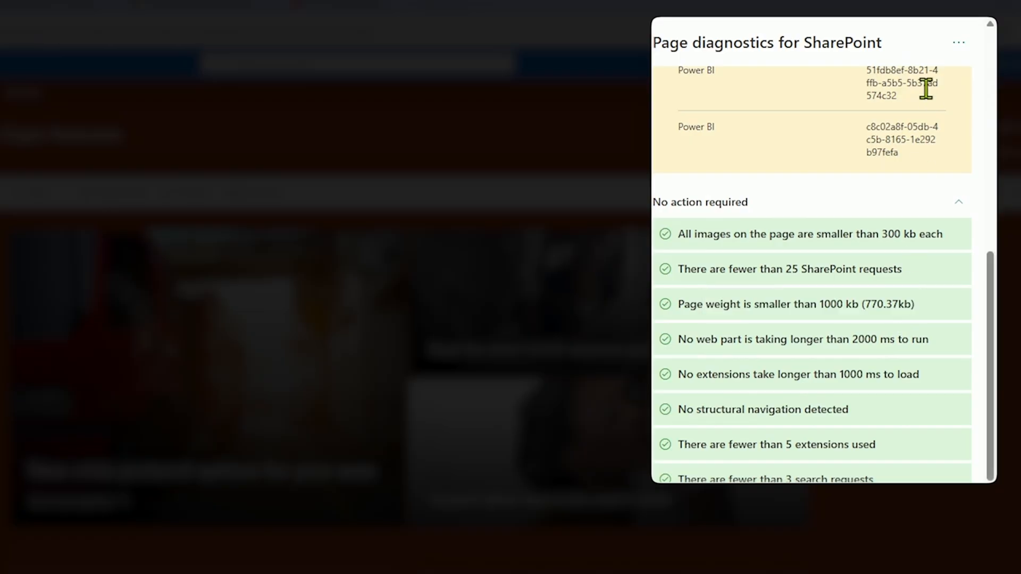
{"action": "mouse_move", "coordinate": [924, 347]}
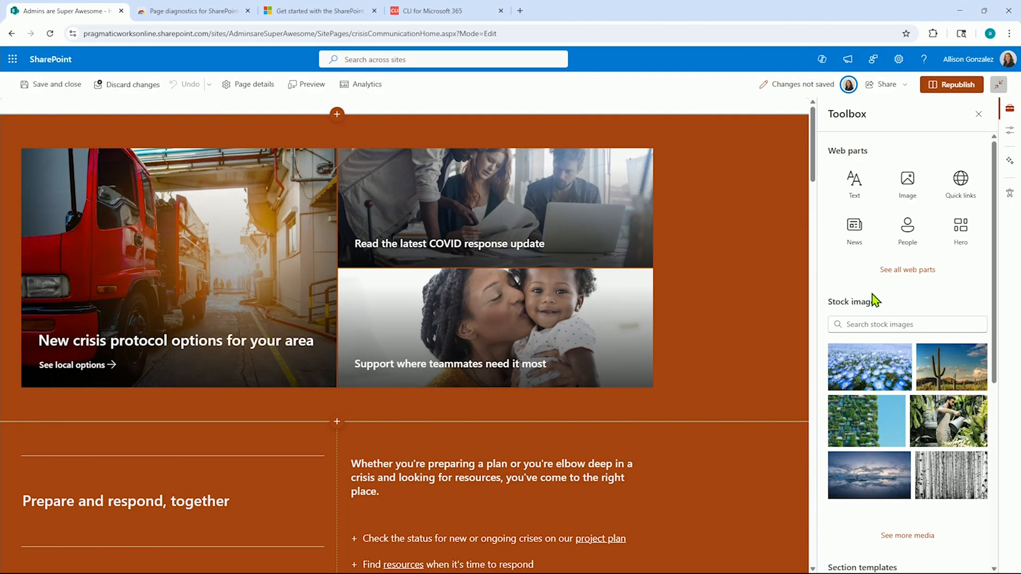
Step: Scan the Toolbox sections and show the complete 'See all web parts' catalogue
{"action": "scroll", "scroll_direction": "down", "scroll_amount": 3}
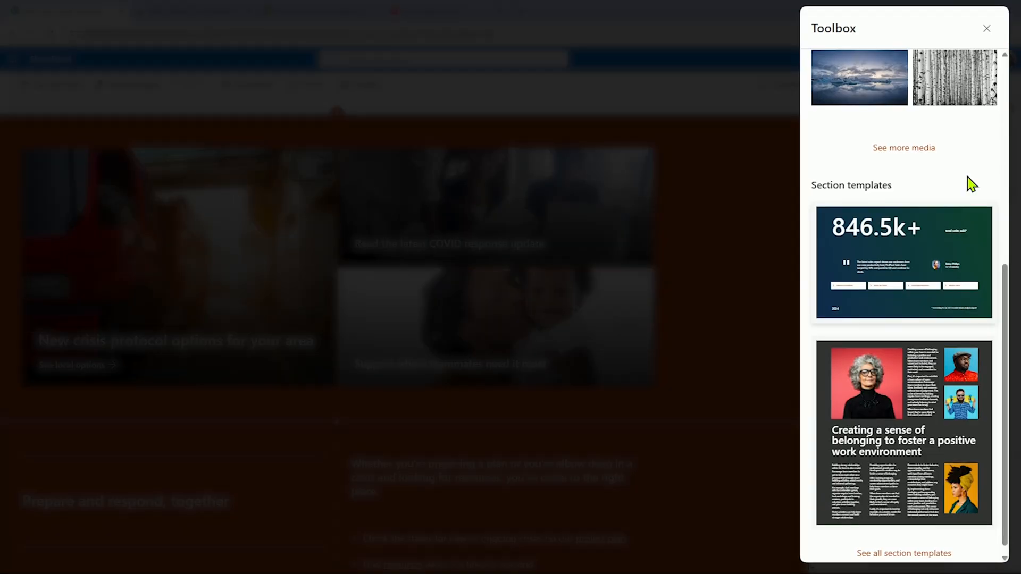
{"action": "scroll", "scroll_direction": "up", "scroll_amount": 3}
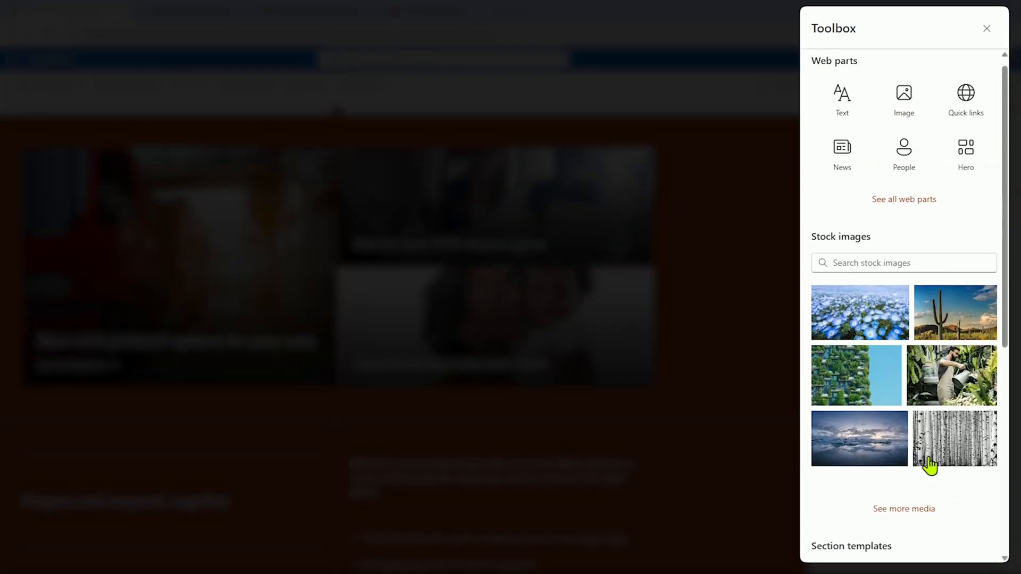
{"action": "left_click", "coordinate": [904, 199]}
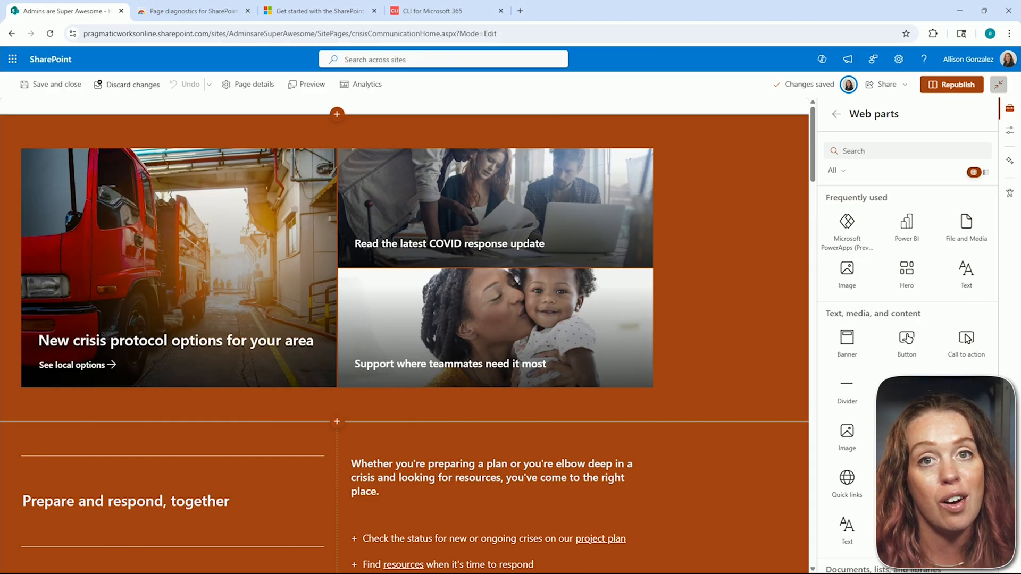
{"action": "left_click", "coordinate": [572, 11]}
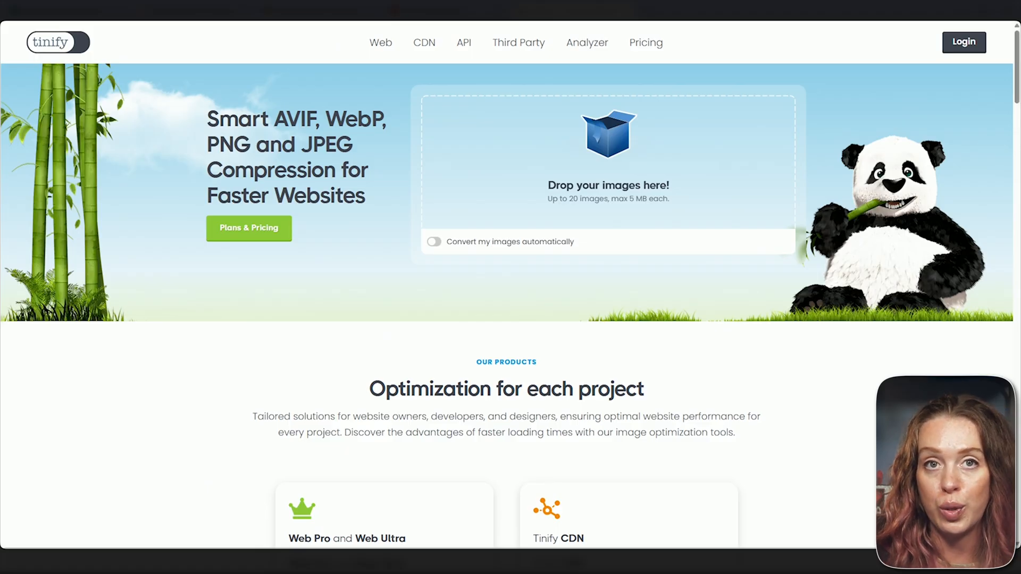
Step: Bring up the TinyPNG image compression site in its browser tab
{"action": "left_click", "coordinate": [319, 11]}
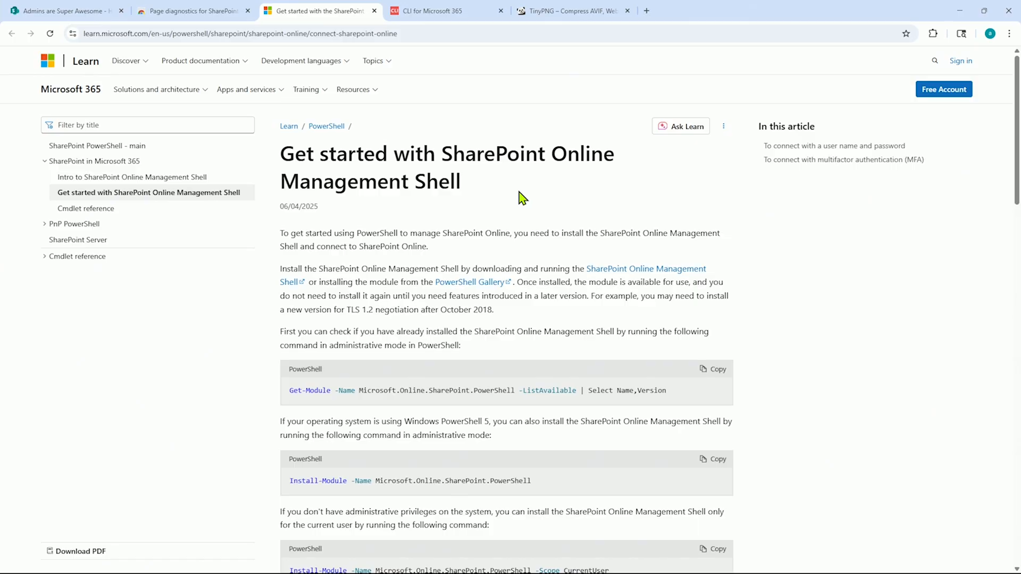
Step: Show the CLI for Microsoft 365 documentation with its m365 login and CDN command demo
{"action": "left_click", "coordinate": [448, 10]}
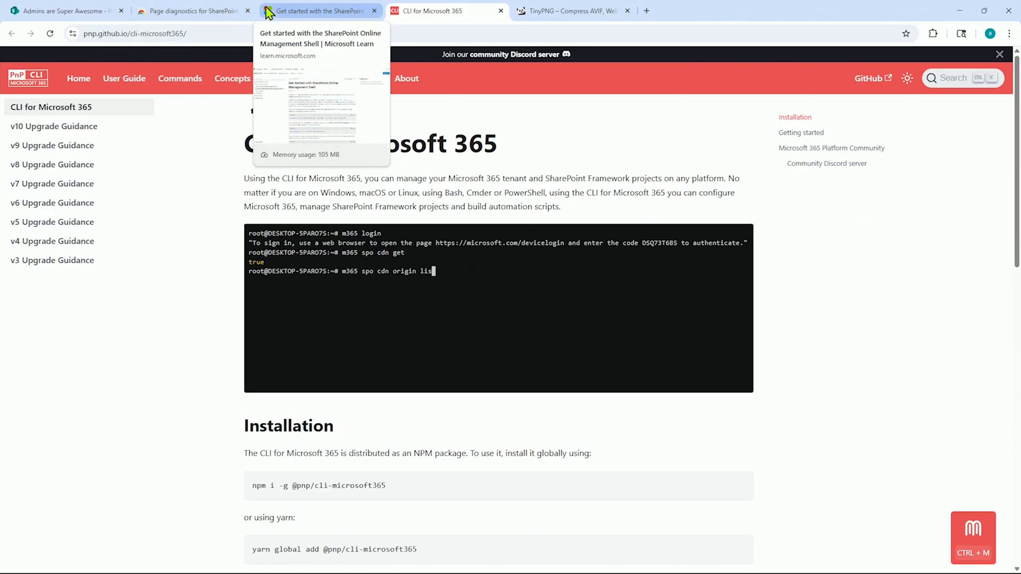
{"action": "left_click", "coordinate": [445, 10]}
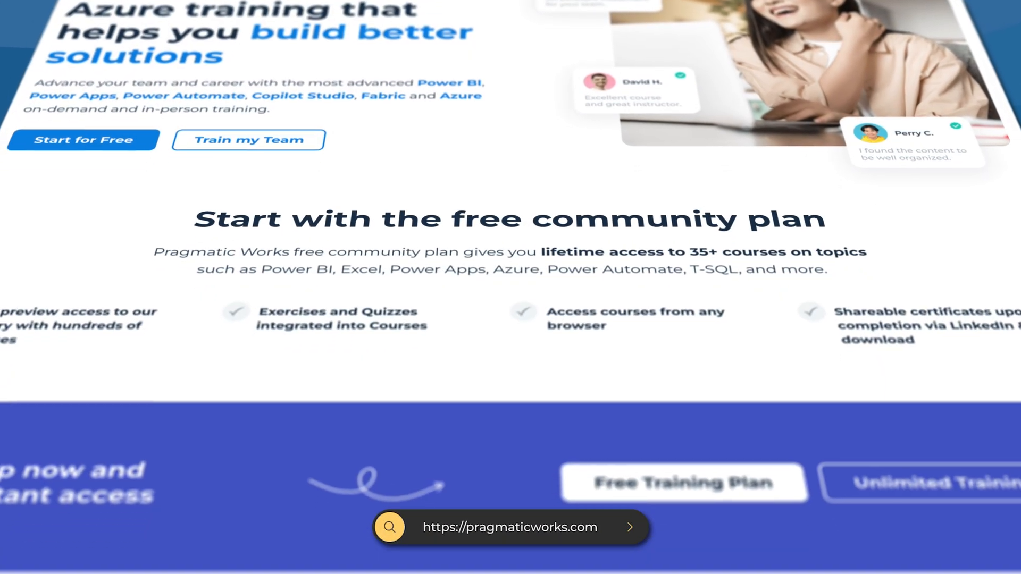
{"action": "scroll", "scroll_direction": "down", "scroll_amount": 3}
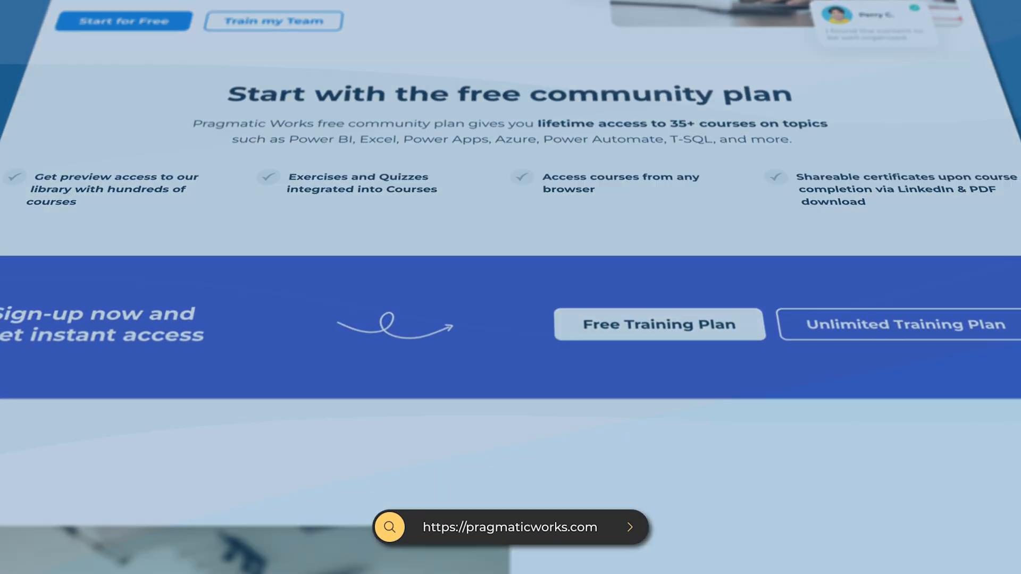